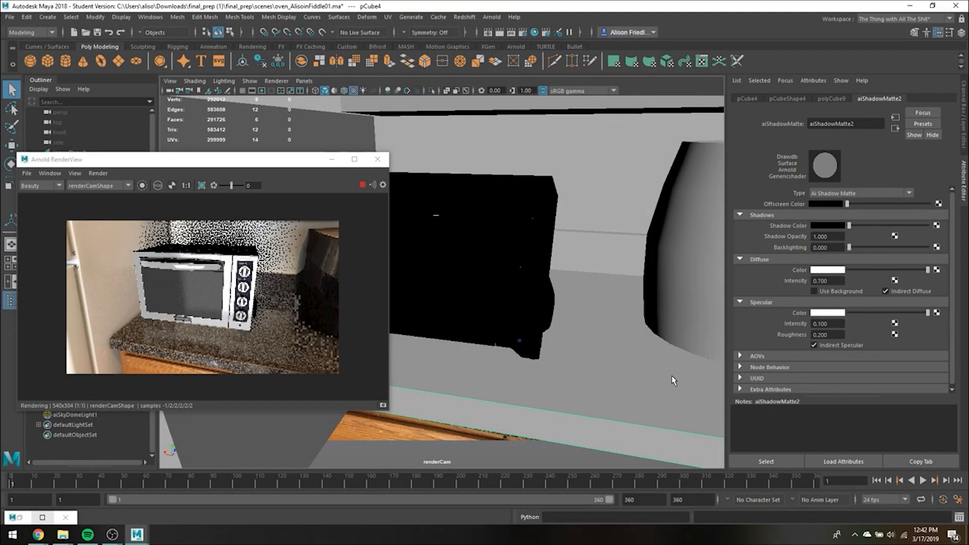
Render the shadow-matte oven scene in Arnold and adjust the aiMeshLight Exposure
click(201, 185)
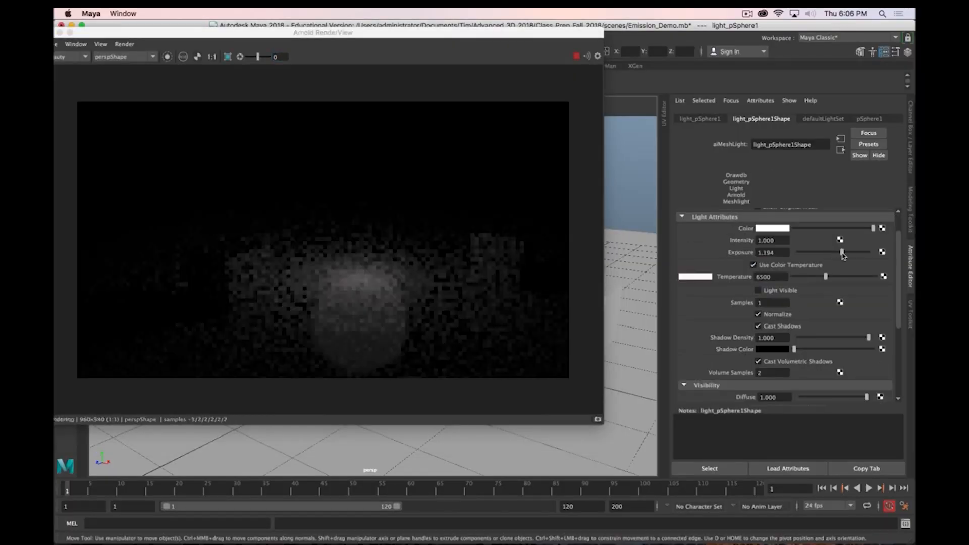
drag(813, 276, 870, 276)
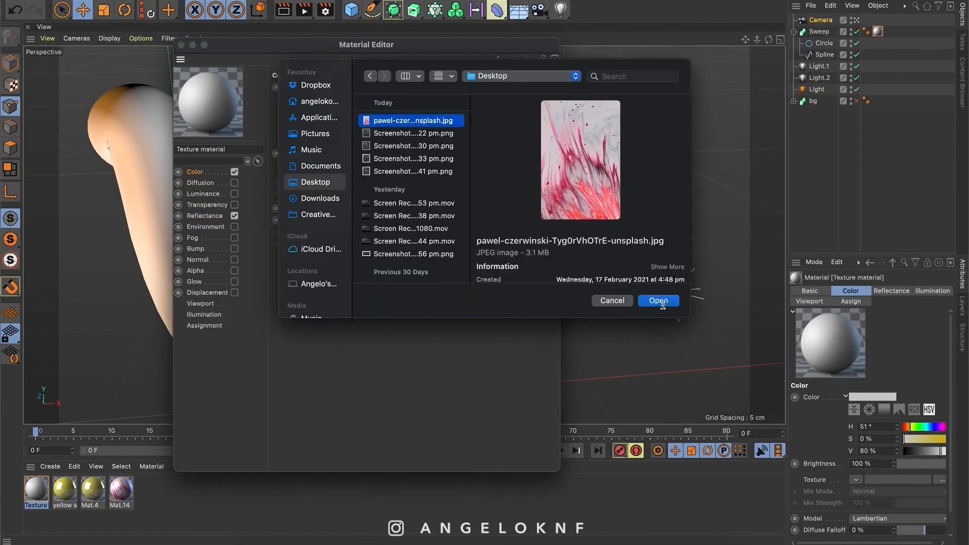
Load the pink brush-stroke image from the Desktop as the Color channel texture
click(658, 301)
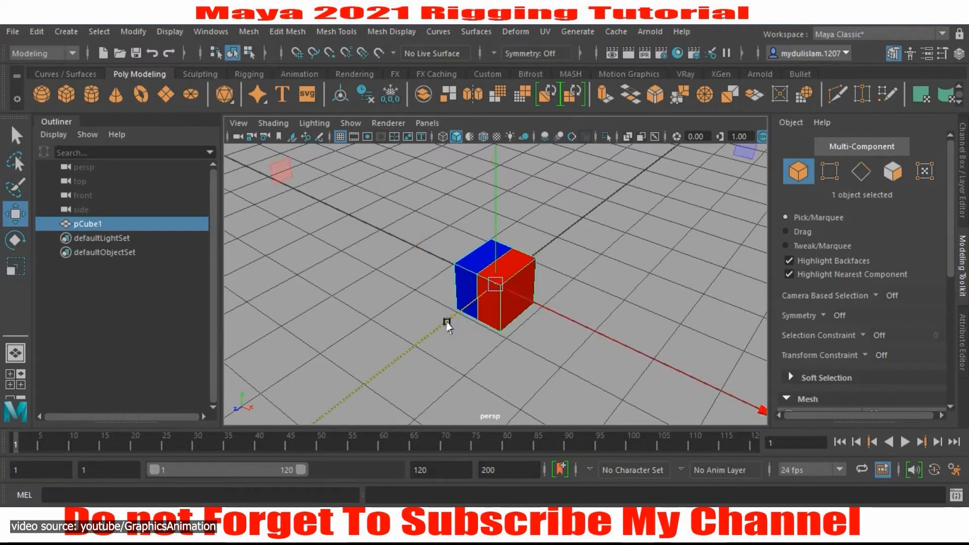
Set Insert Edge Loop options, run the Structure plugin, and view the Redshift render
click(343, 28)
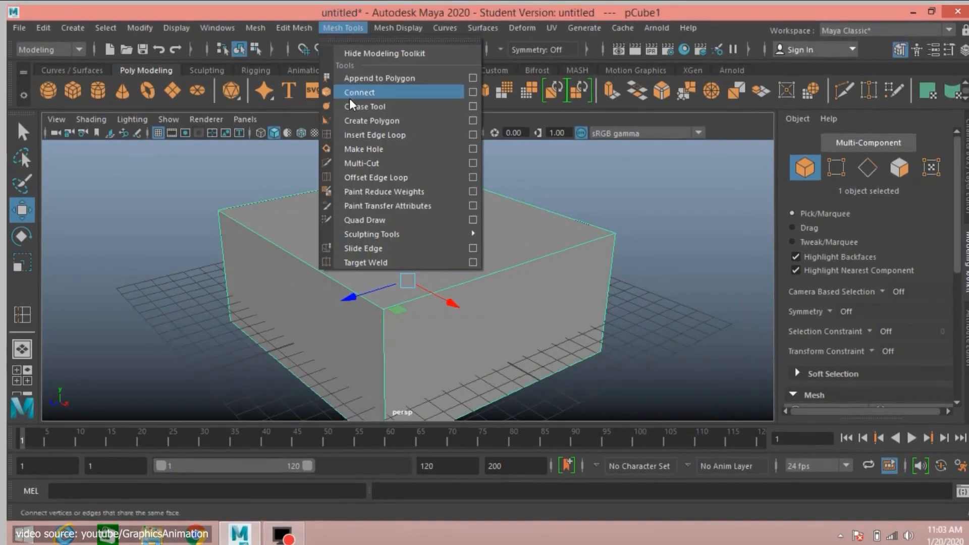
click(473, 135)
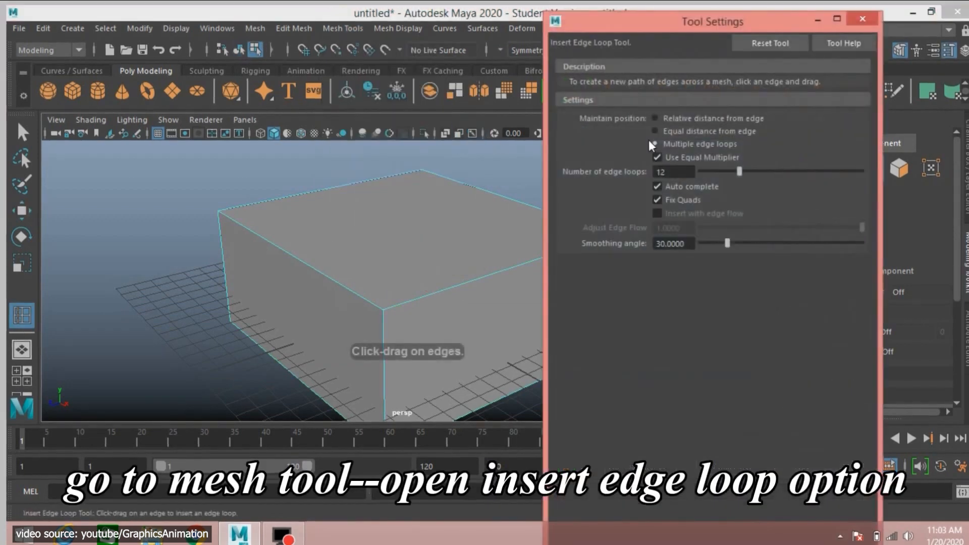
click(655, 119)
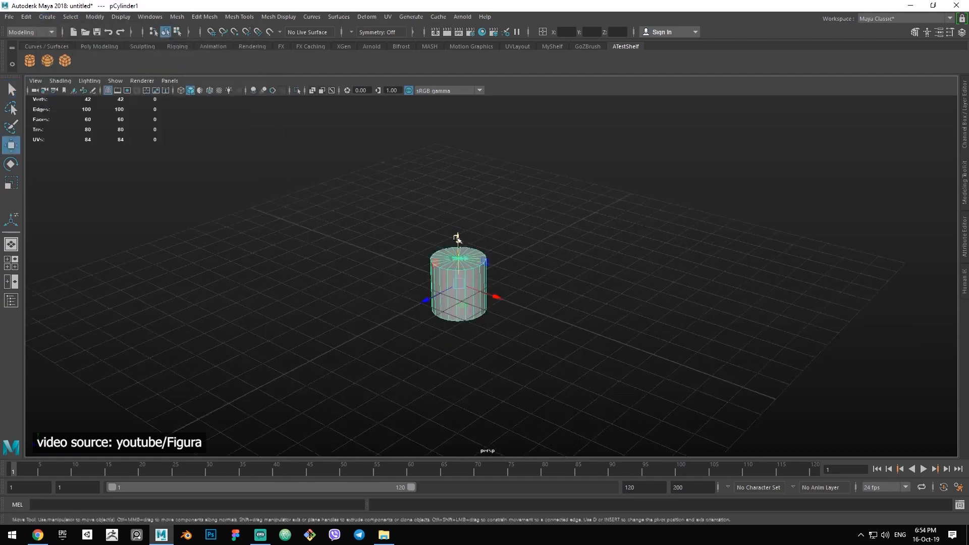
key(5)
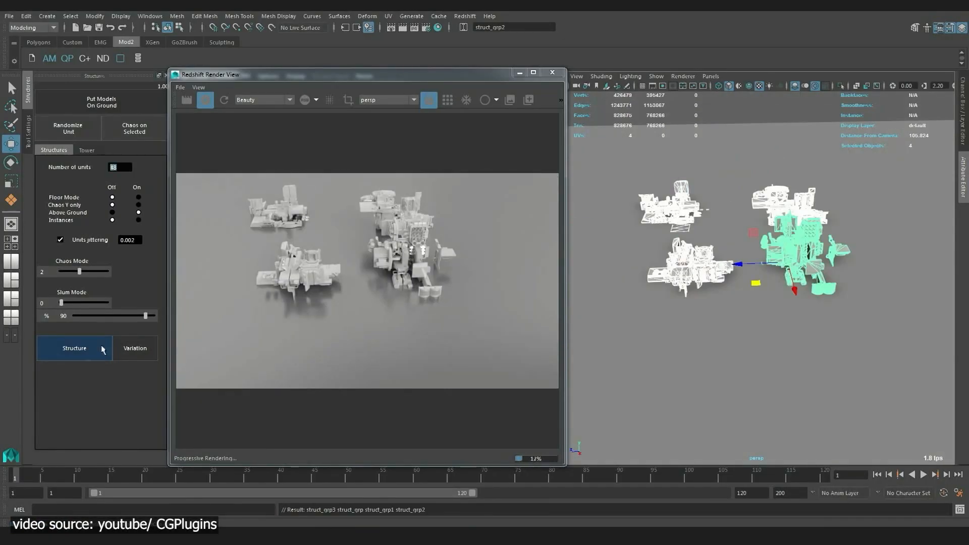
click(86, 150)
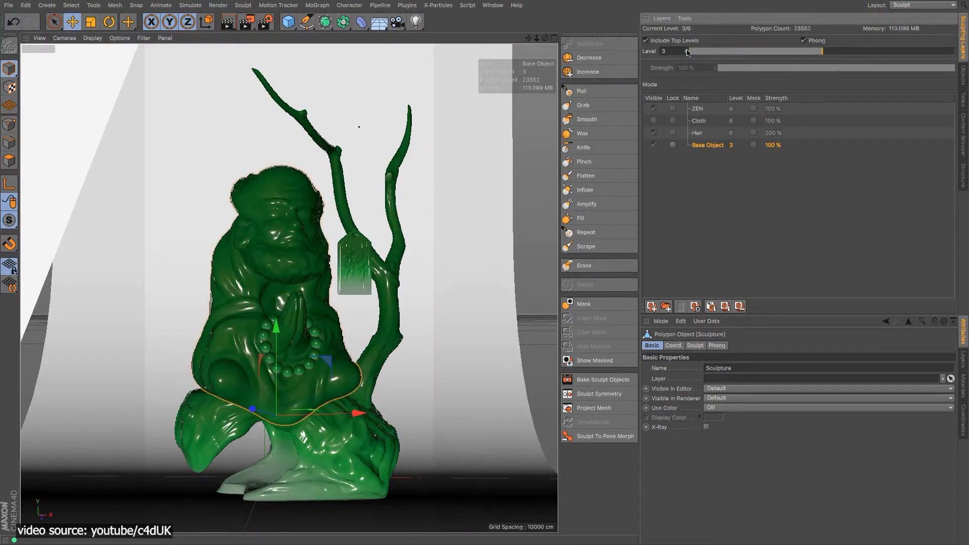
Adjust the sculpt Level, then rotate the Boole cube to about -45° on B
click(921, 5)
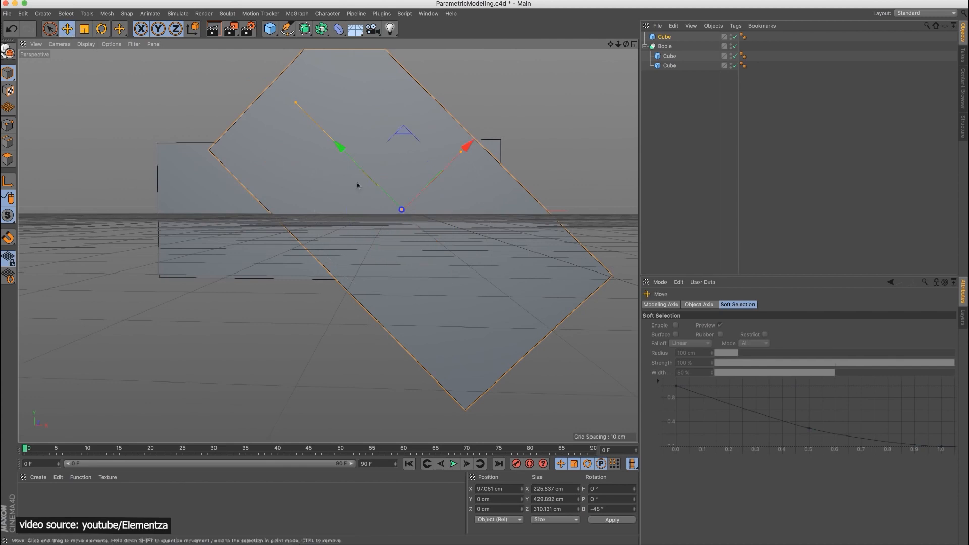
drag(402, 209, 615, 215)
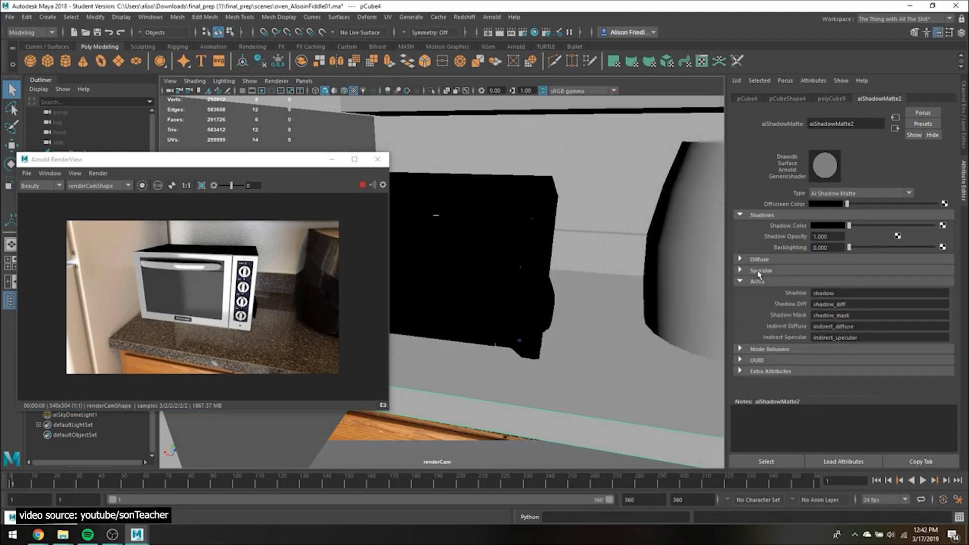
Expand the aiShadowMatte2 AOVs section while Arnold renders the oven
click(27, 173)
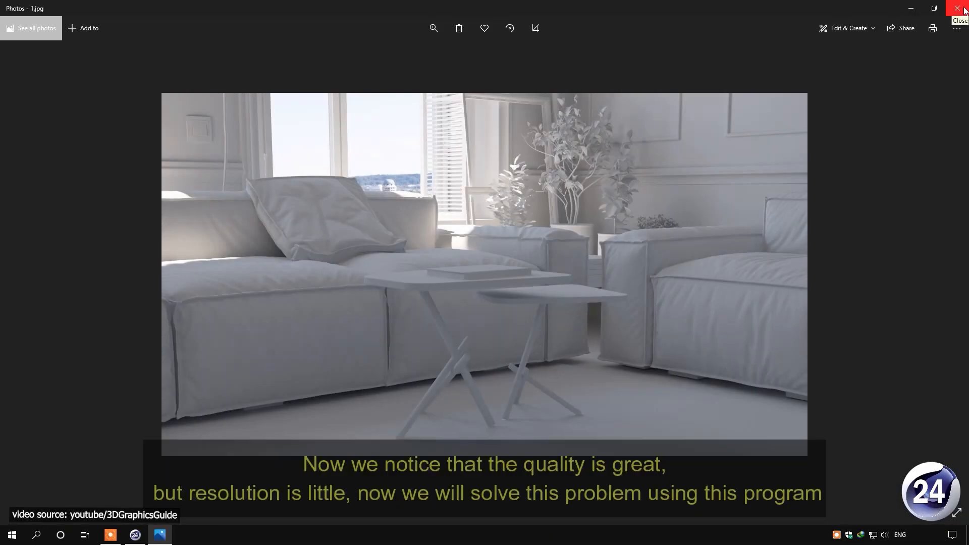
Close the Photos view of the grey living-room render 1.jpg
click(960, 8)
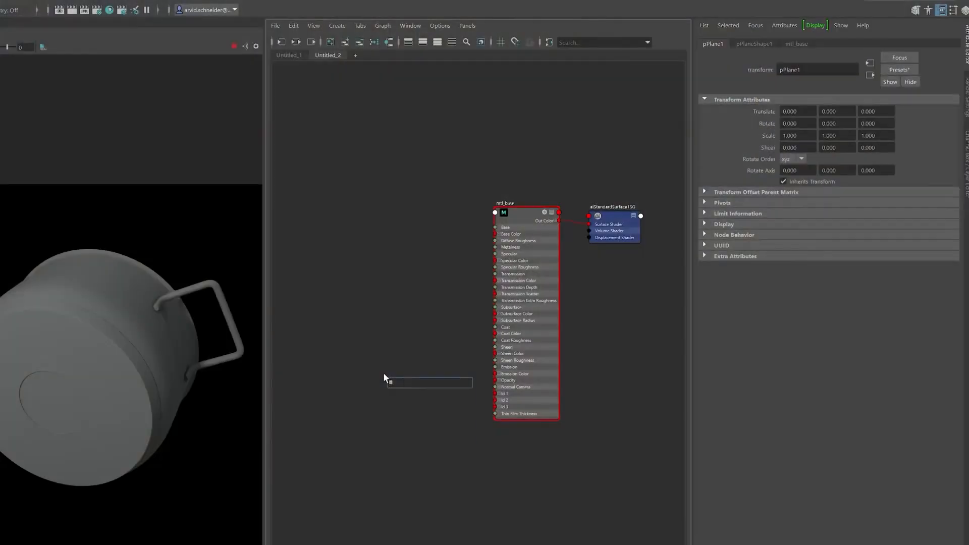
Add an aiRampFloat node feeding mtl_base and set volume Density to 5.0
text(float)
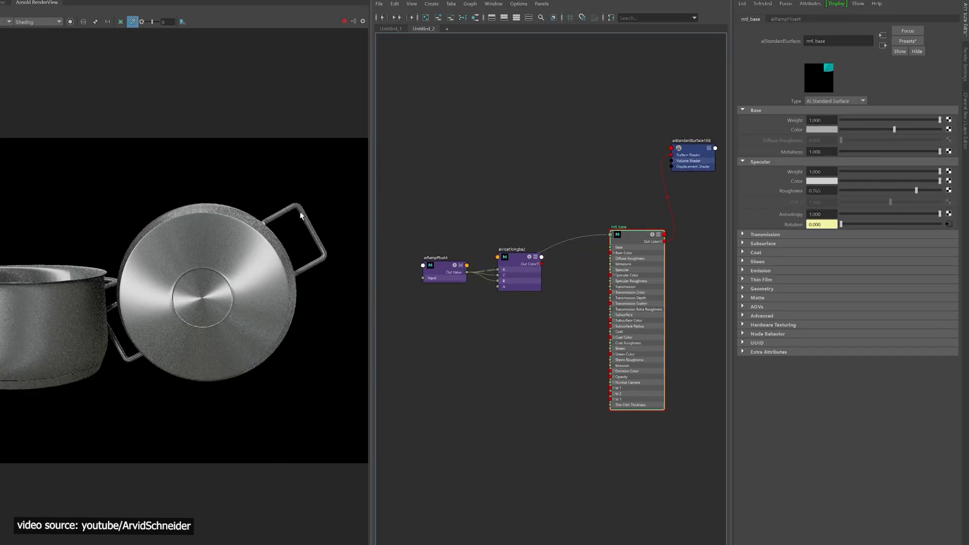
drag(915, 190, 865, 190)
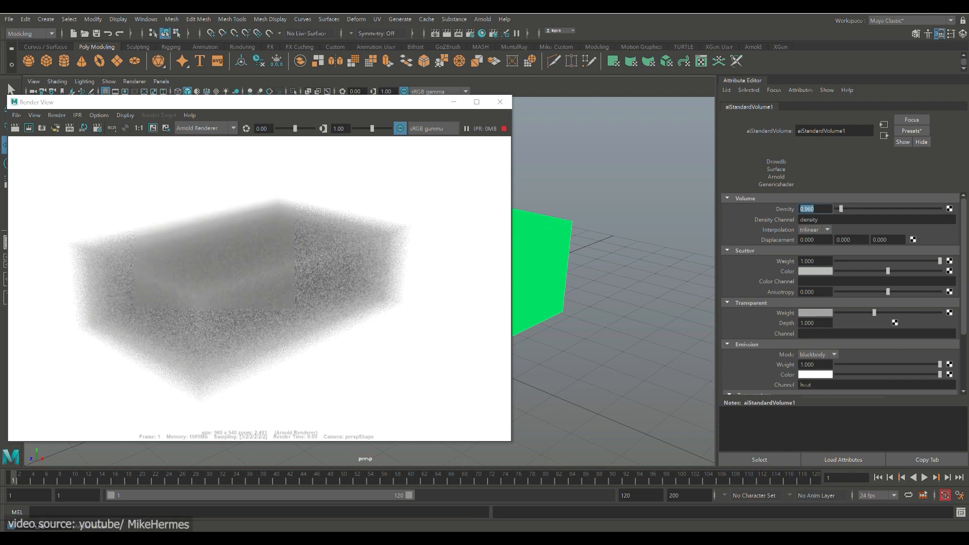
text(5.000)
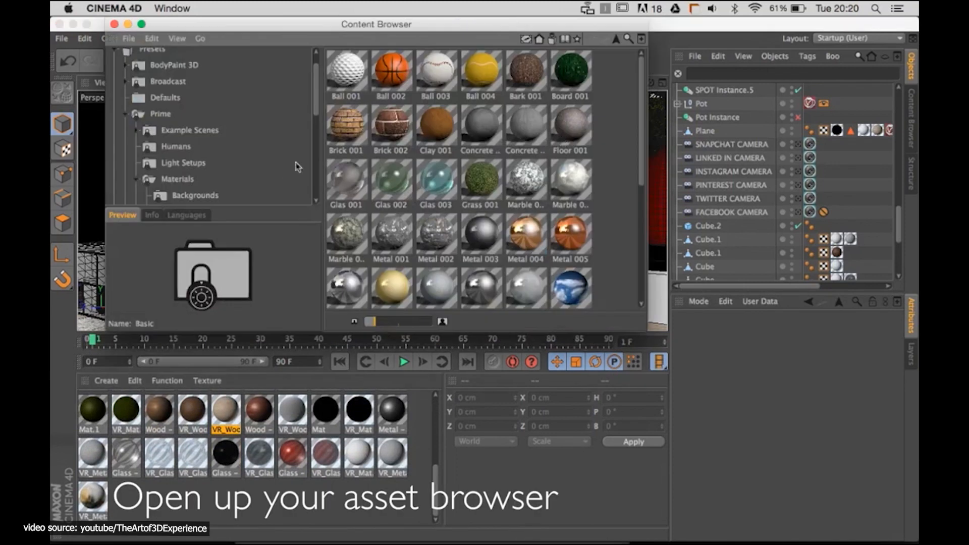
Create the 'My Materials' preset library and drag scene materials into it
click(151, 37)
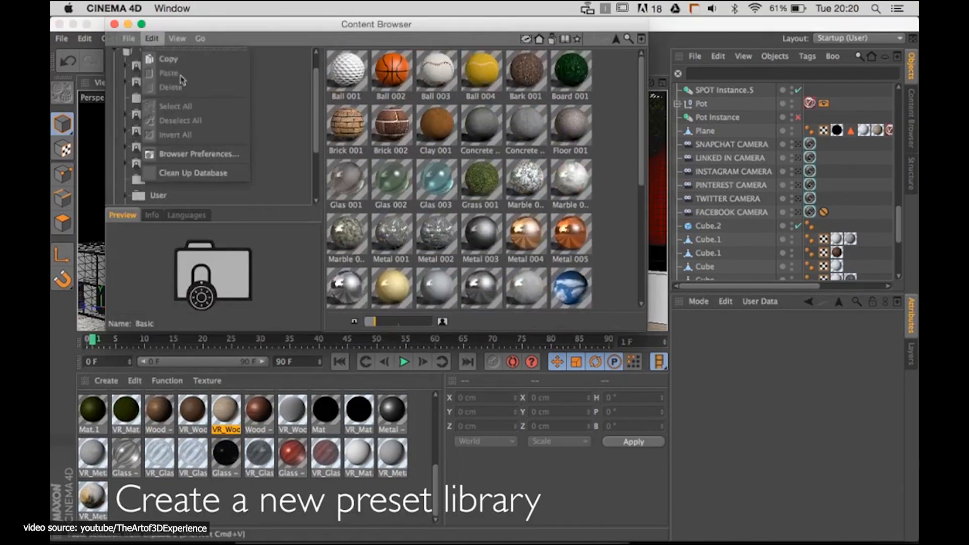
text(My)
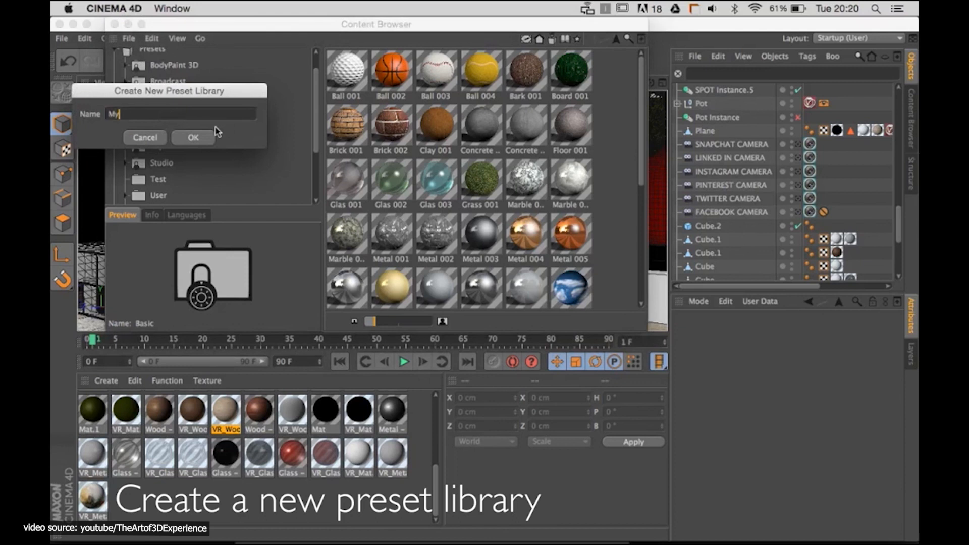
click(193, 137)
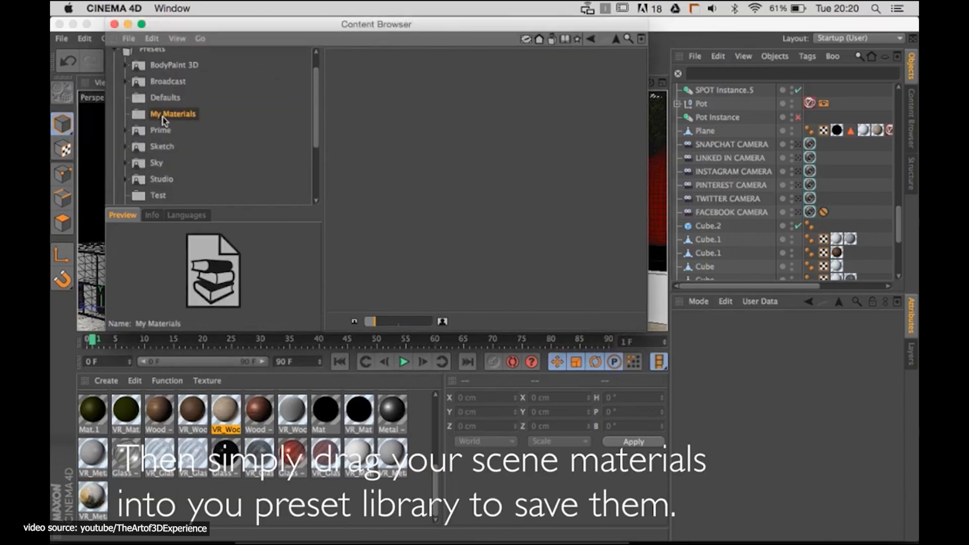
drag(226, 414, 603, 99)
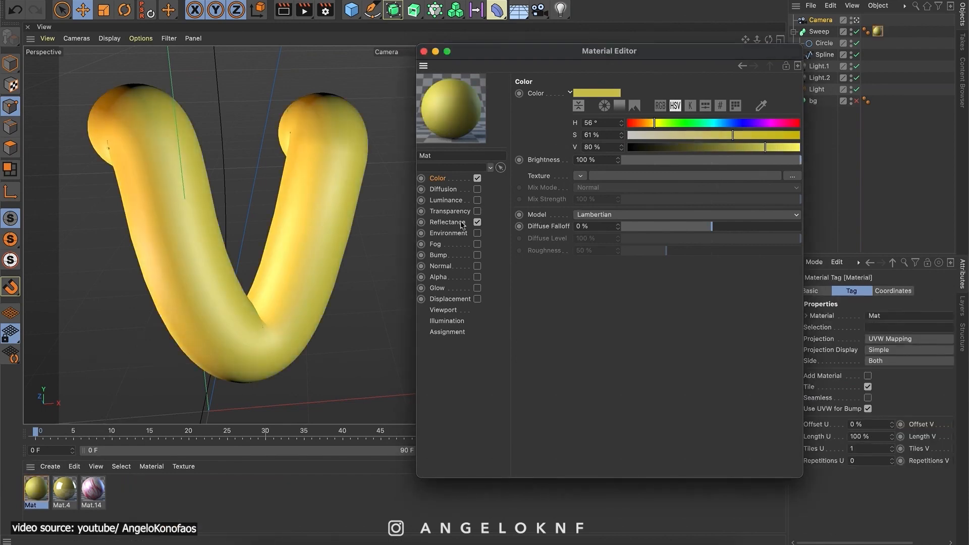
Adjust the yellow material's specular brightness, then edit the Texture material's image
click(447, 222)
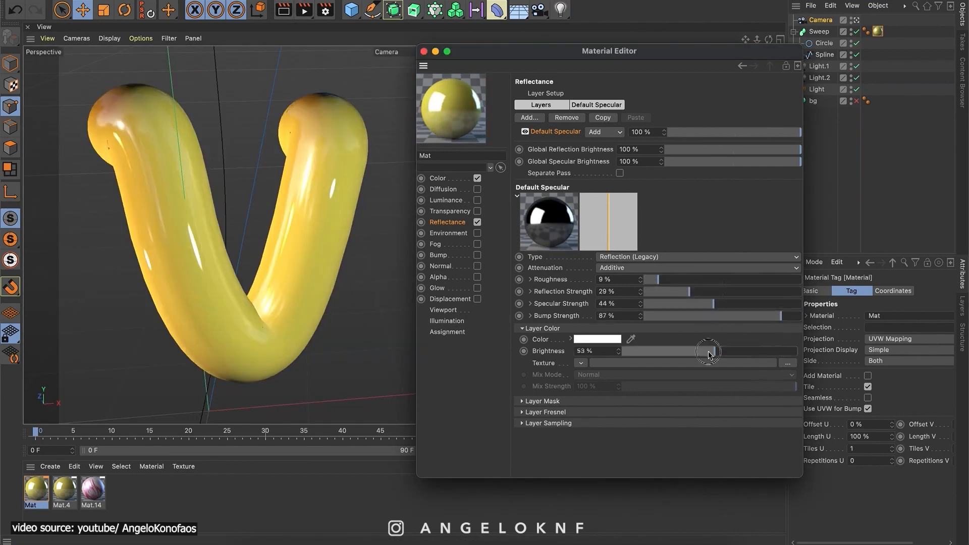
click(425, 50)
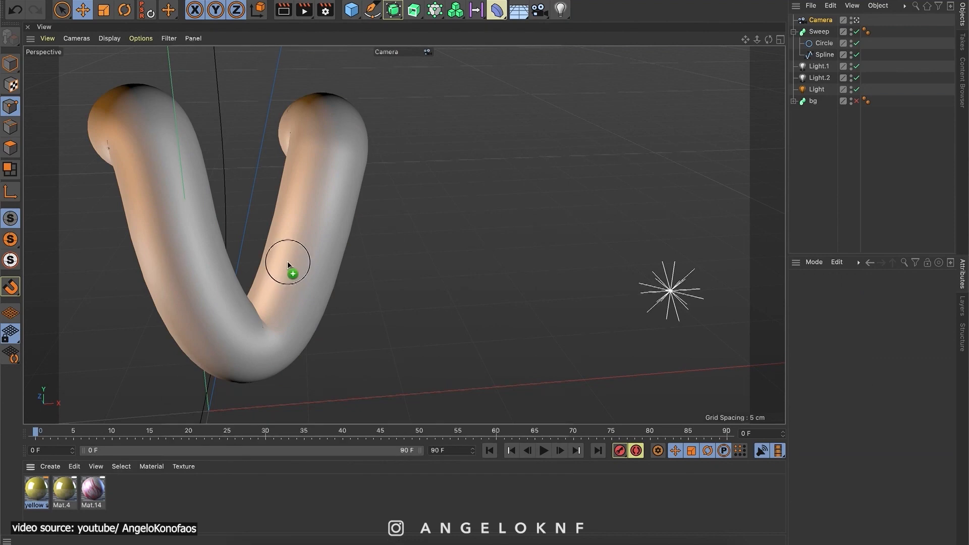
double_click(35, 488)
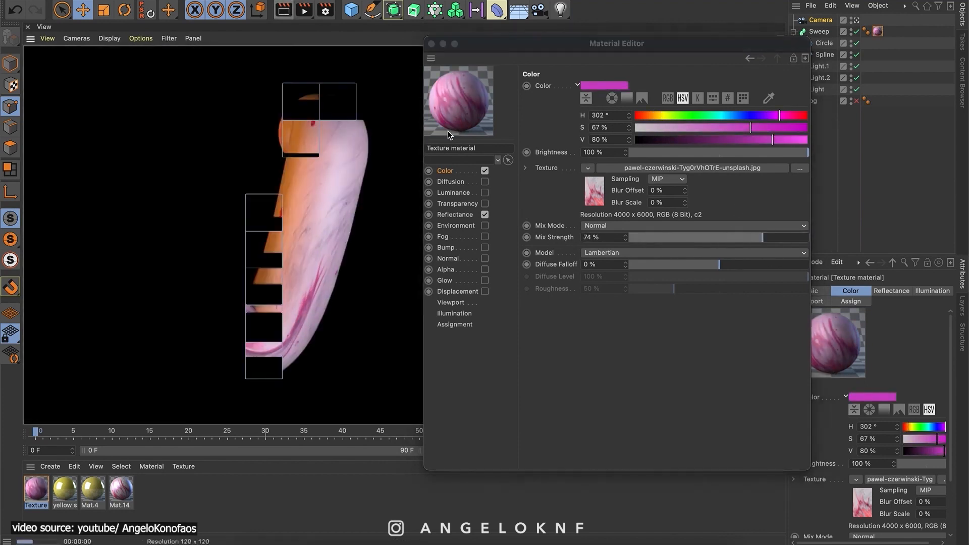
click(455, 214)
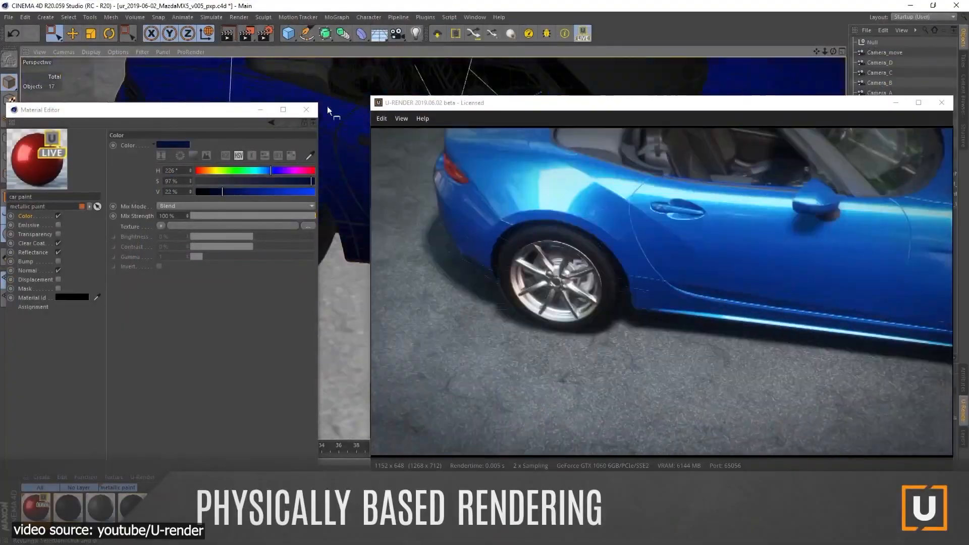
View the blue metallic car paint in the U-RENDER live preview
click(33, 252)
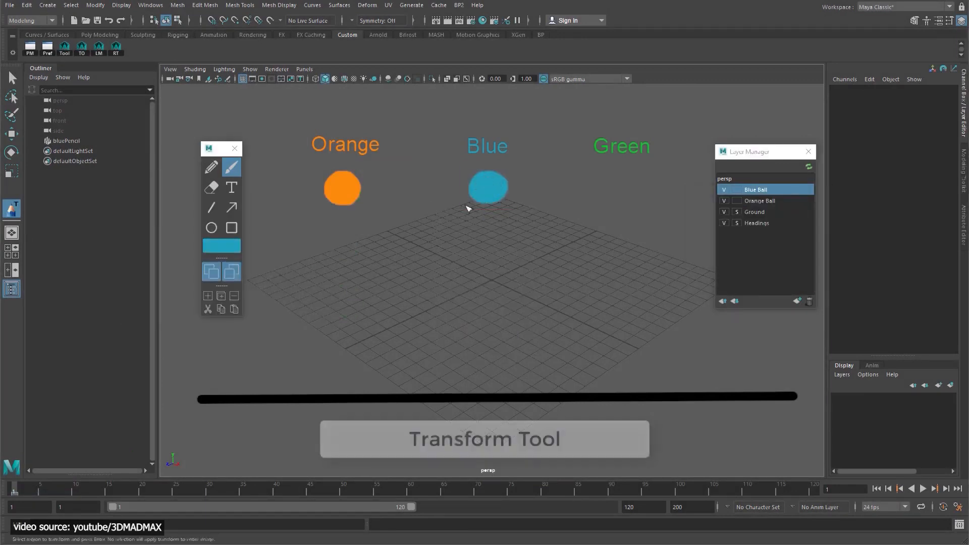
Draw a Blue Pencil stroke for the coloured balls under their headings
drag(489, 188, 506, 356)
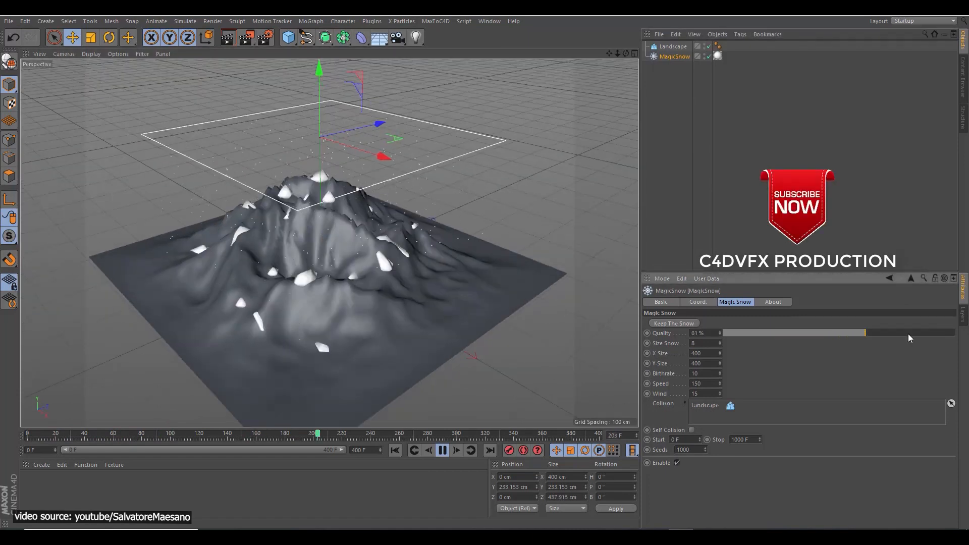
Select the Landscape, pause the MagicSnow snowfall, then view the Boole wall with windows
click(673, 46)
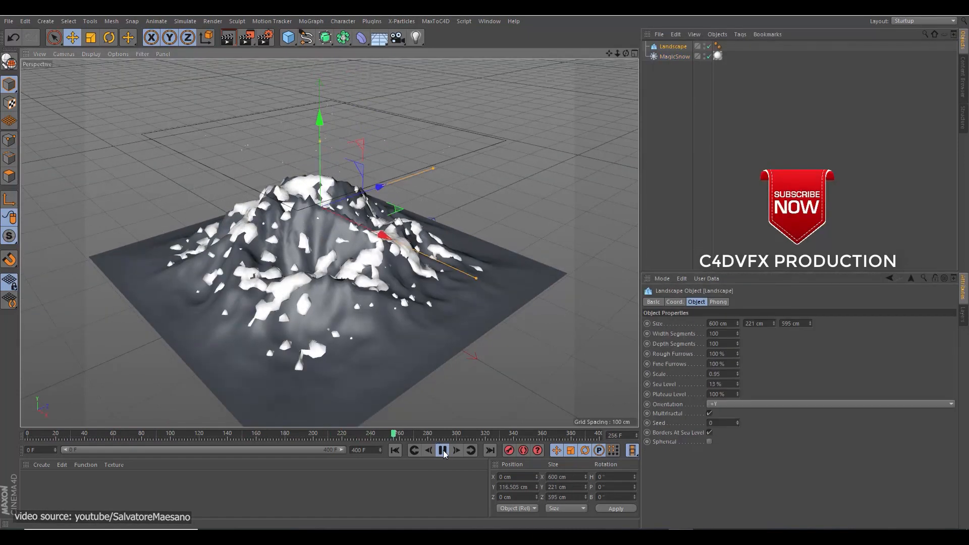
click(286, 37)
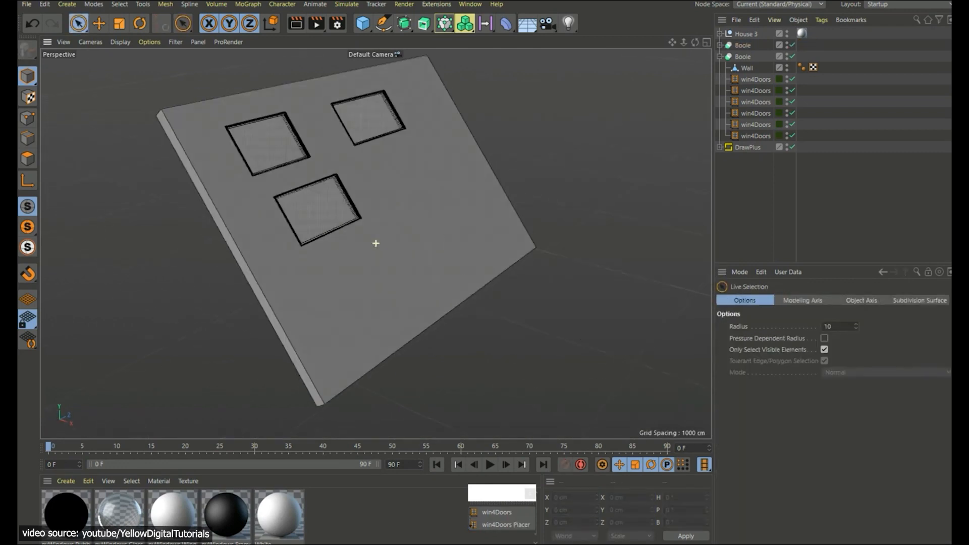
click(368, 118)
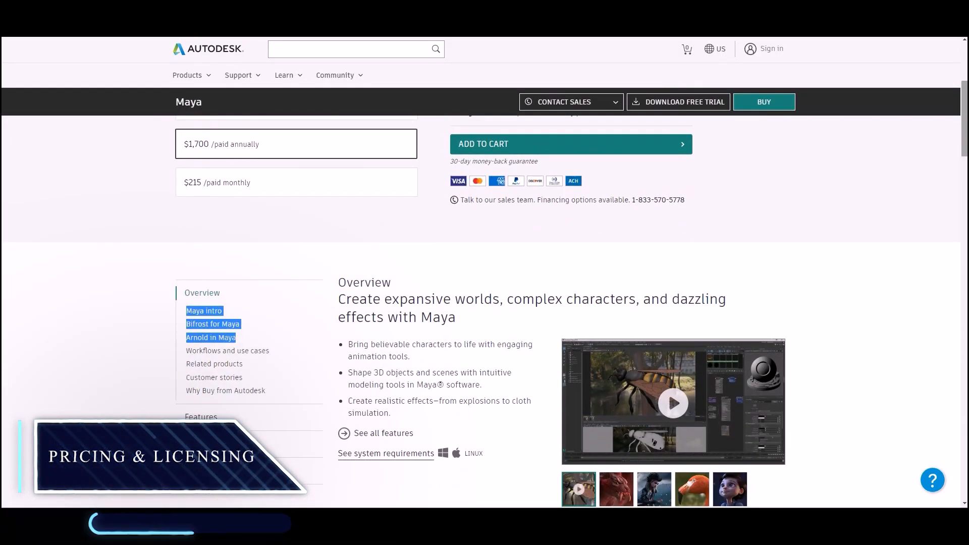
Scroll down and back up through the Maya product page
scroll(down, 3)
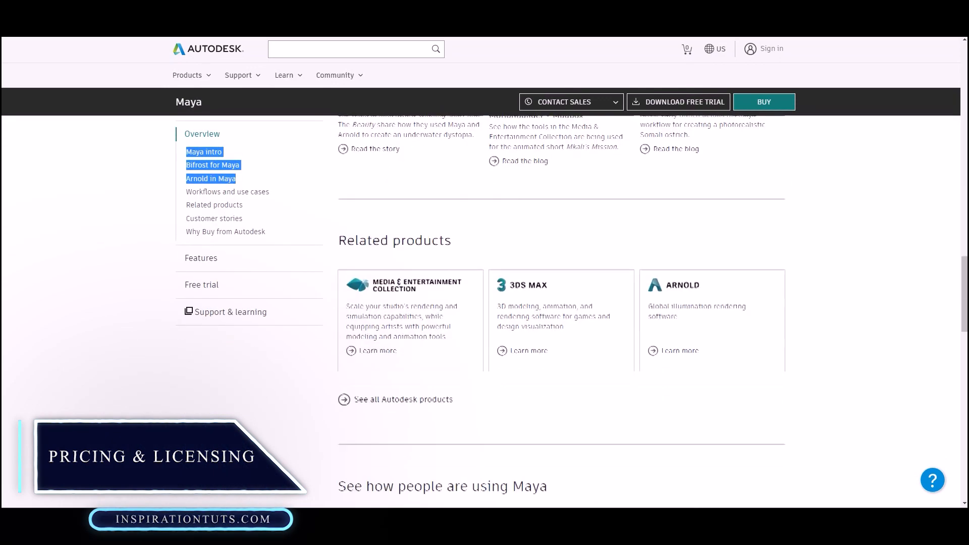
scroll(down, 3)
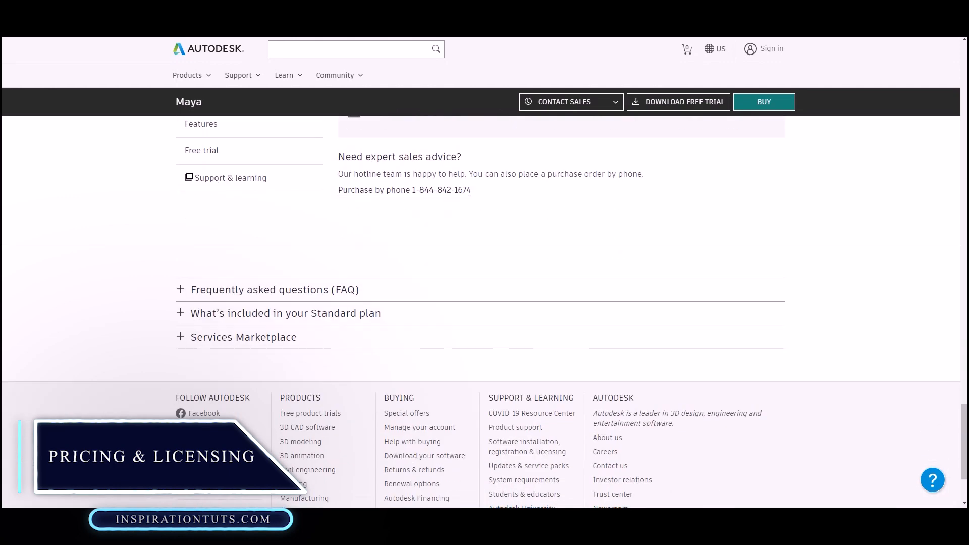
scroll(up, 3)
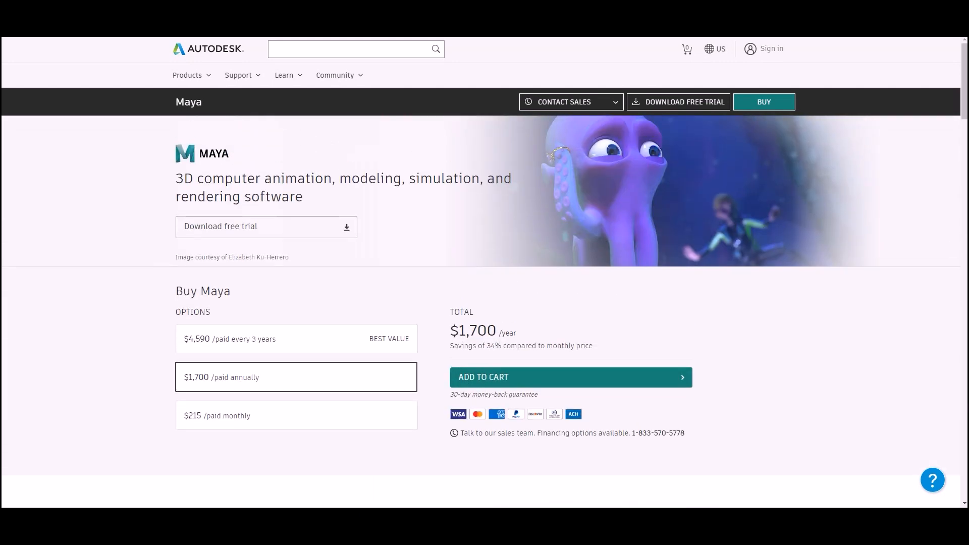
Compare Maya's 3-year and $215 monthly payment options, ending on 3-year
click(296, 339)
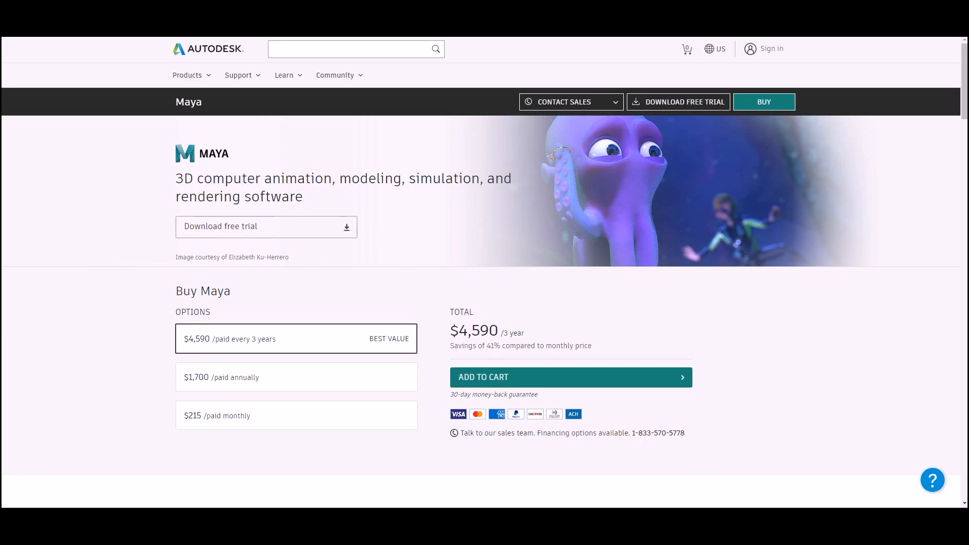
click(295, 416)
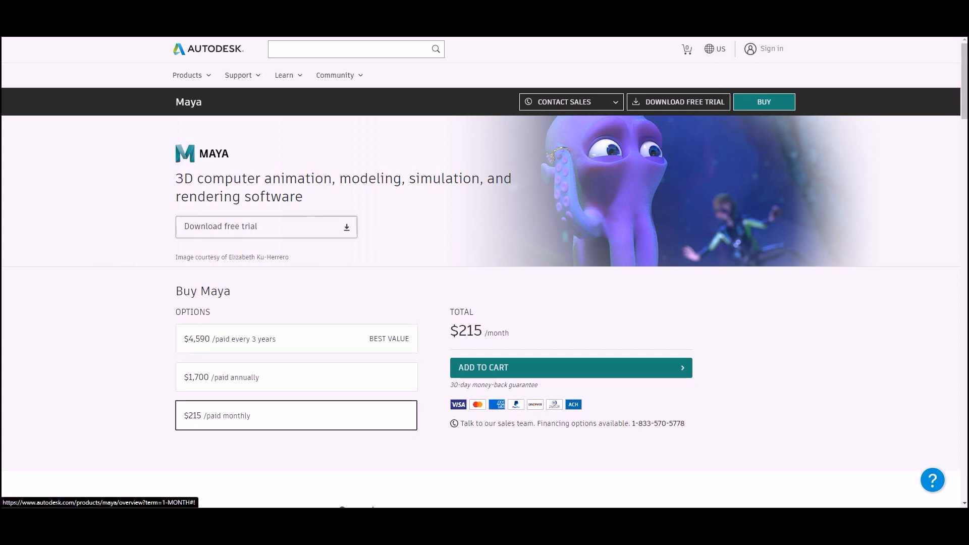
click(296, 339)
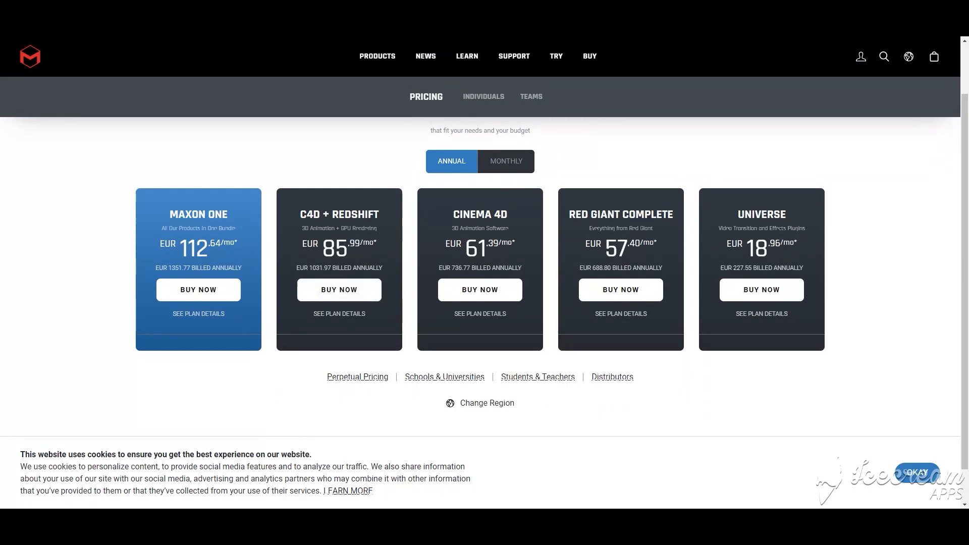
Show monthly Maxon prices (Cinema 4D EUR 103.32), then return to annual prices
click(505, 161)
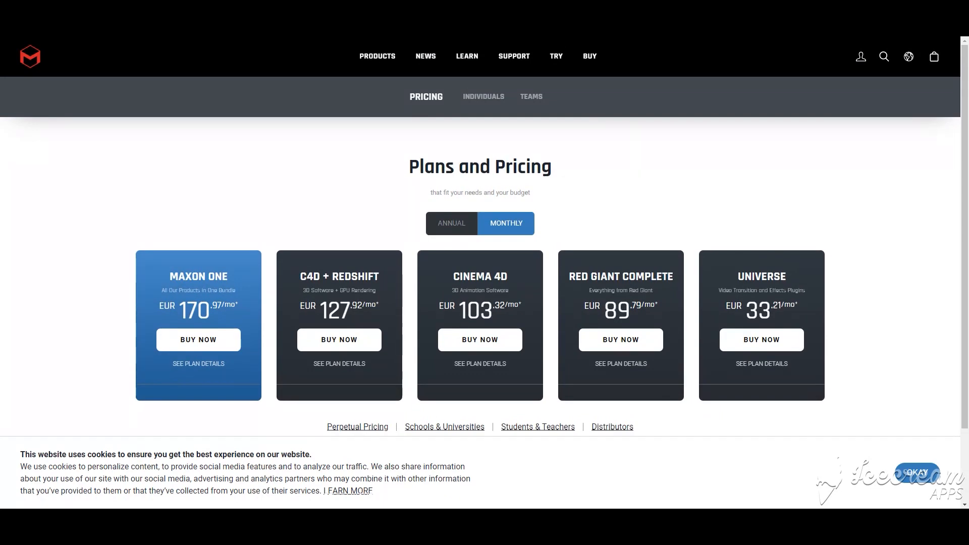
click(452, 223)
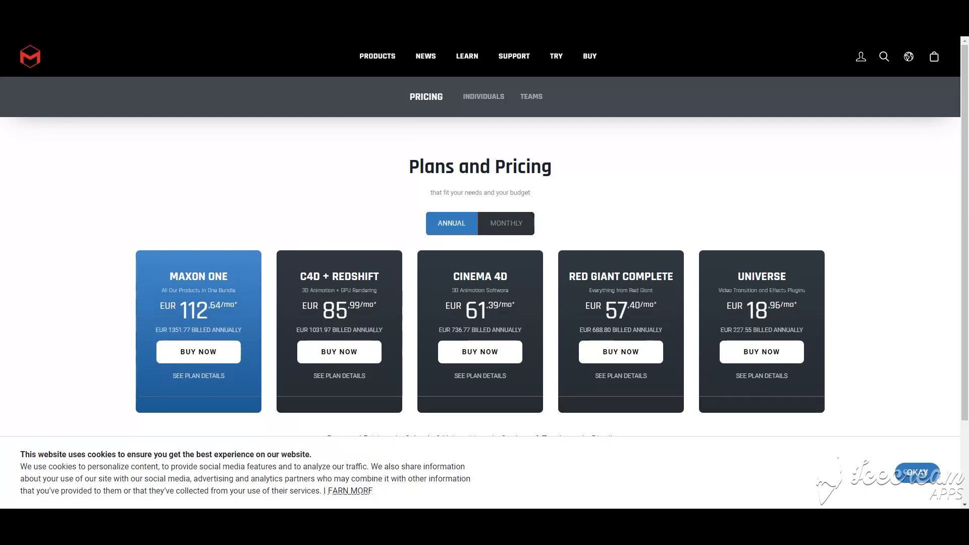
scroll(down, 3)
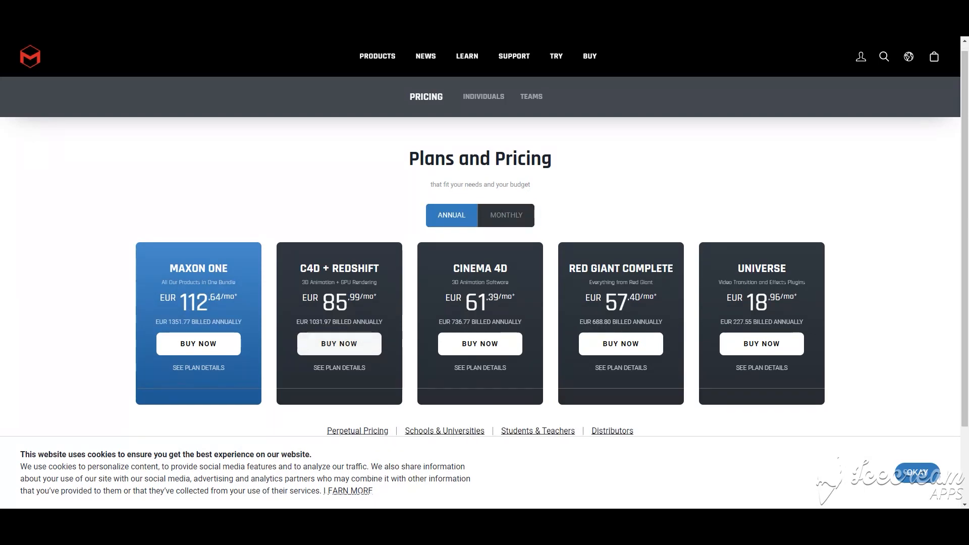